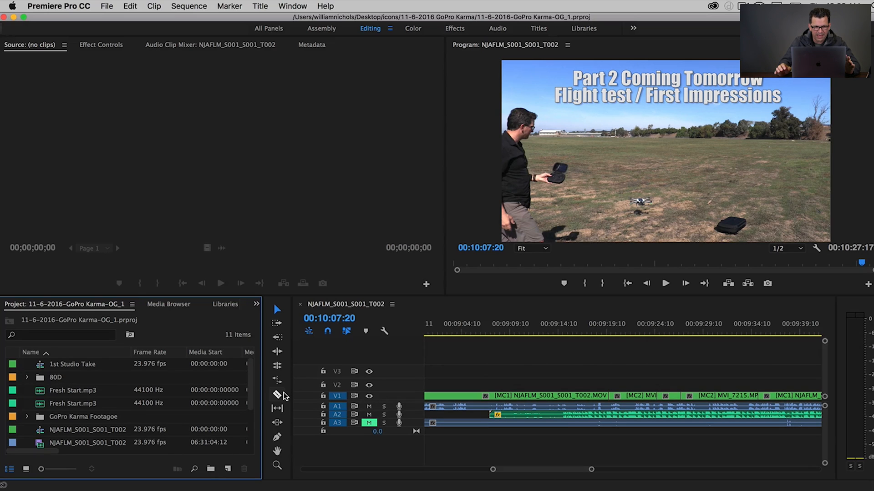
Step: Reset the current workspace to its saved layout via Window > Workspaces
click(292, 6)
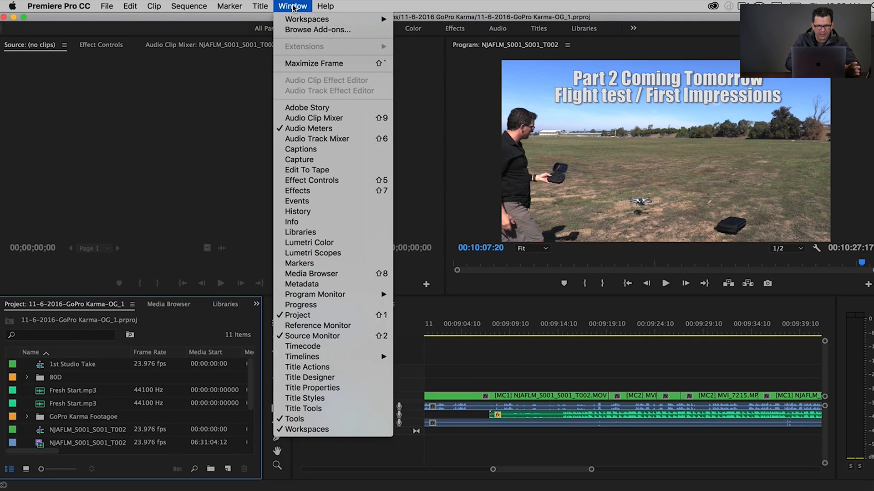
click(307, 19)
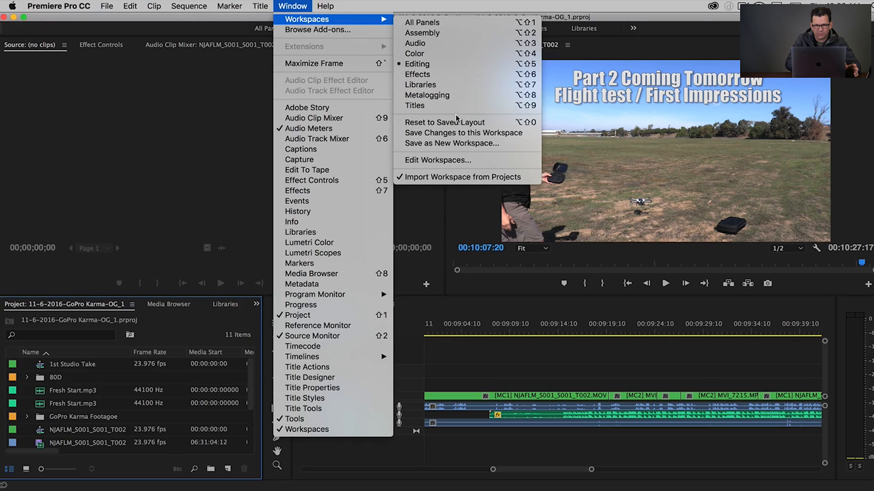
click(417, 64)
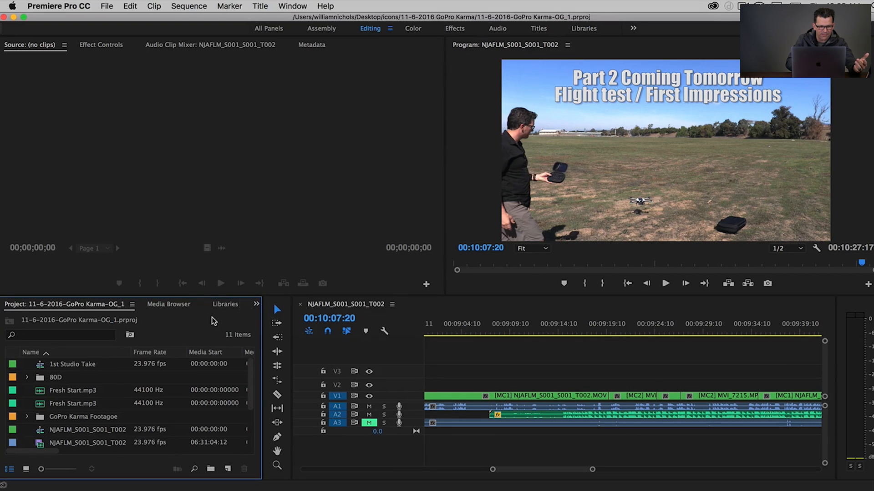
mouse_move(265, 183)
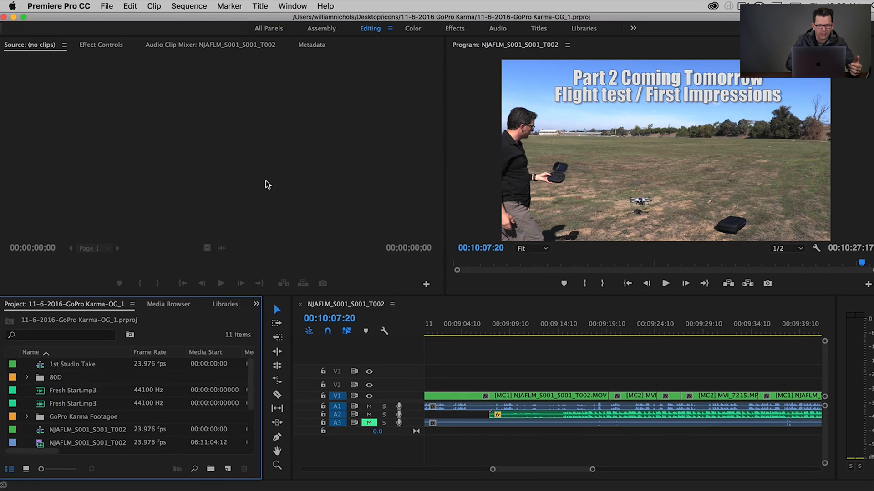
click(466, 126)
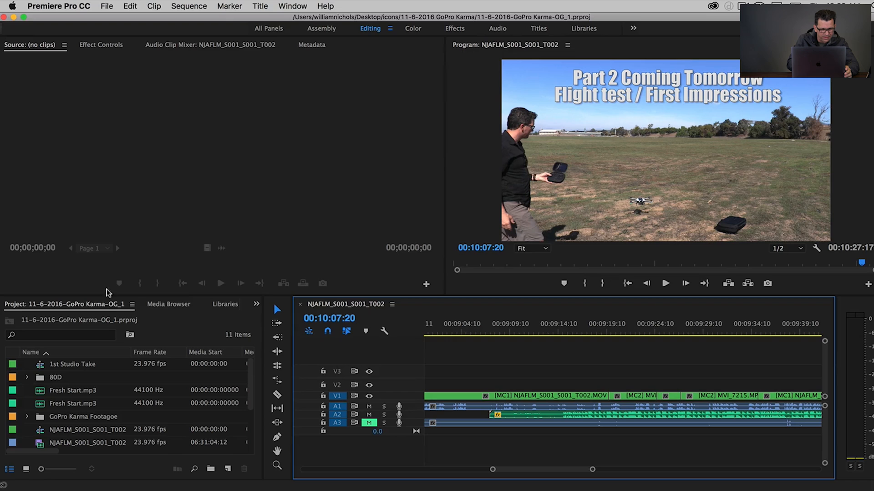
mouse_move(170, 333)
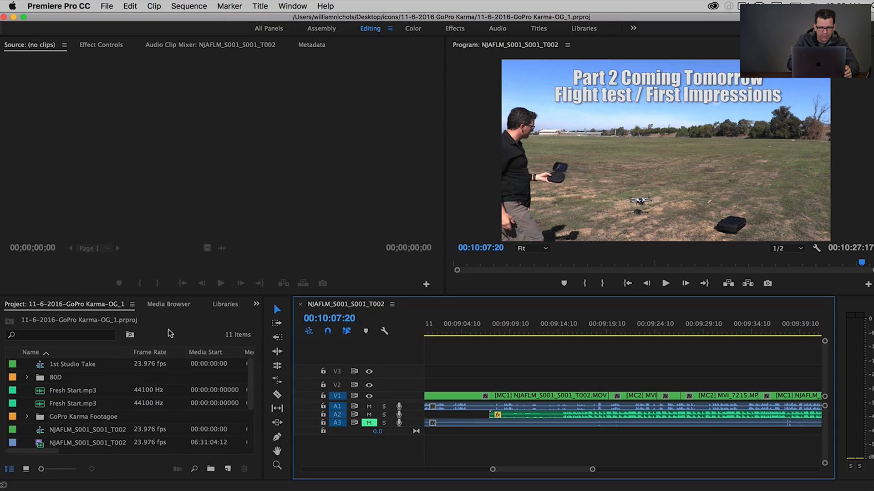
mouse_move(173, 370)
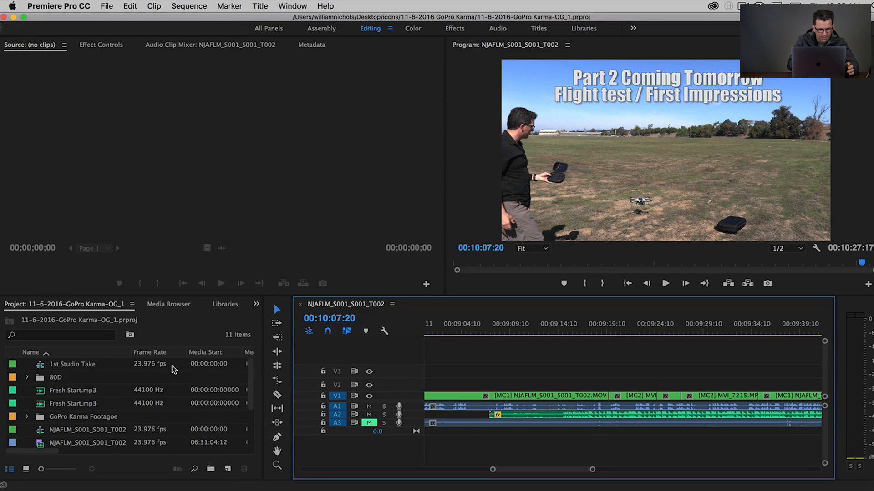
mouse_move(184, 349)
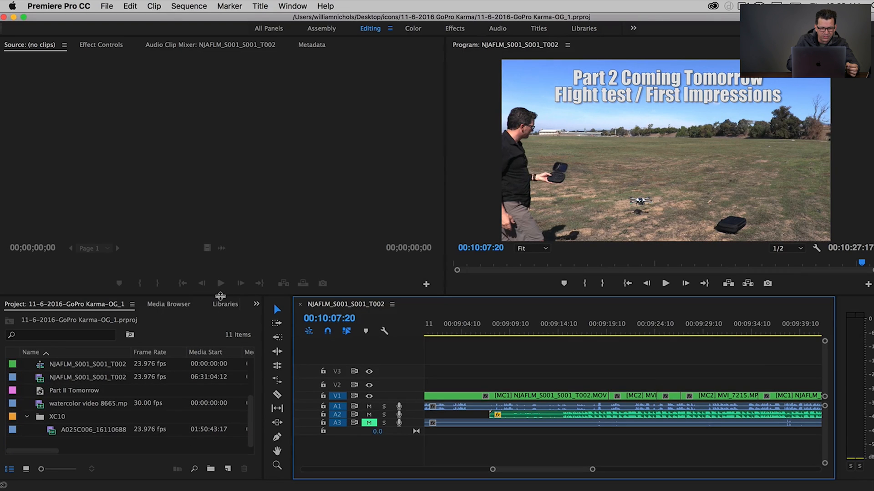
mouse_move(236, 295)
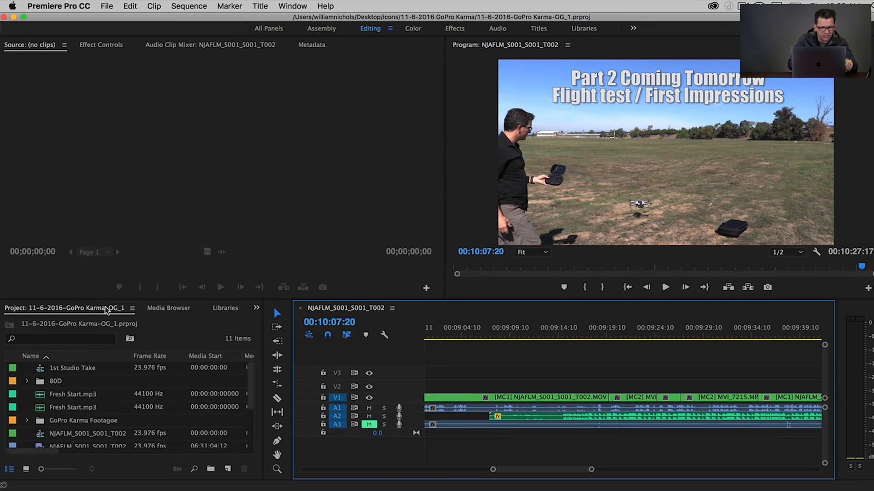
mouse_move(77, 308)
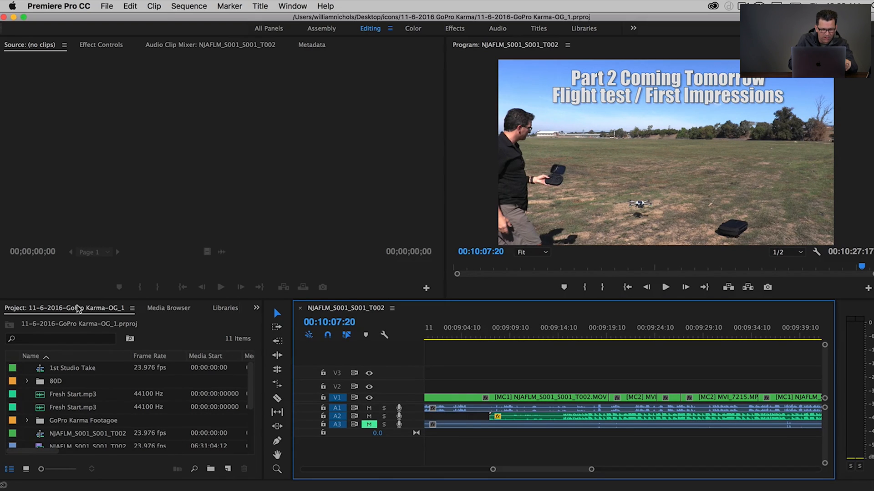
Step: Dock the Project panel on the left edge and expand the 80D and GoPro Karma Footage bins
click(225, 308)
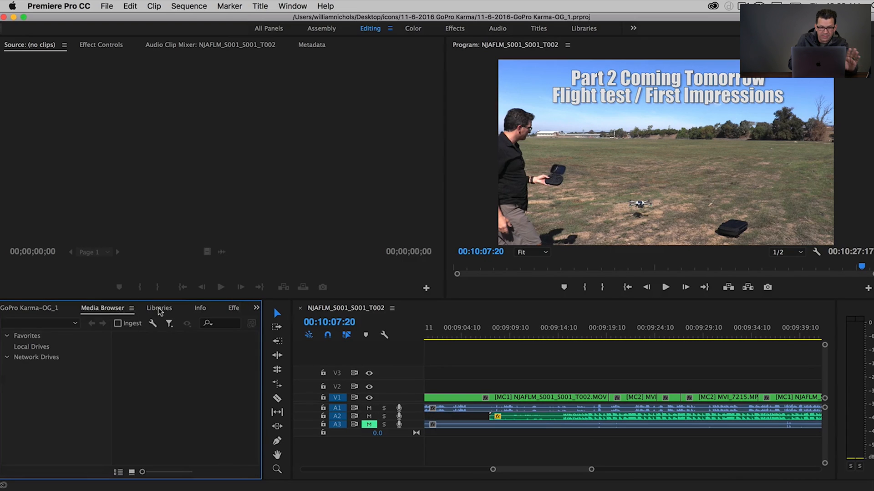
click(15, 308)
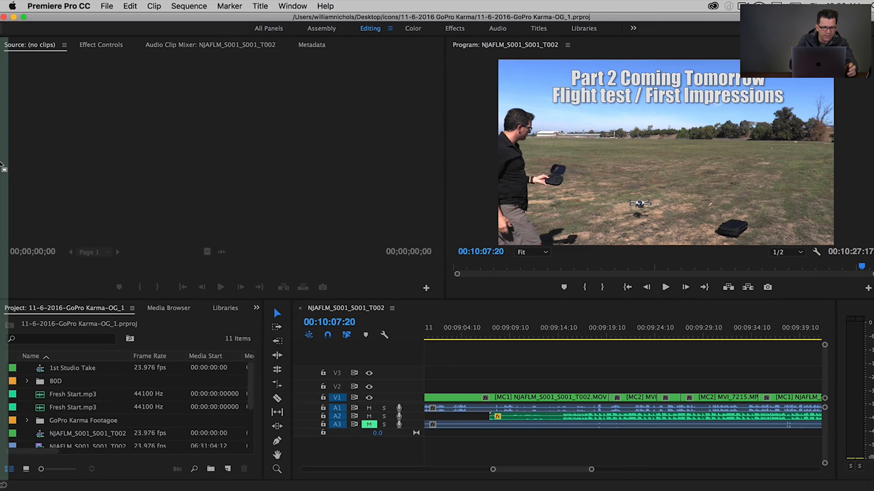
mouse_move(141, 36)
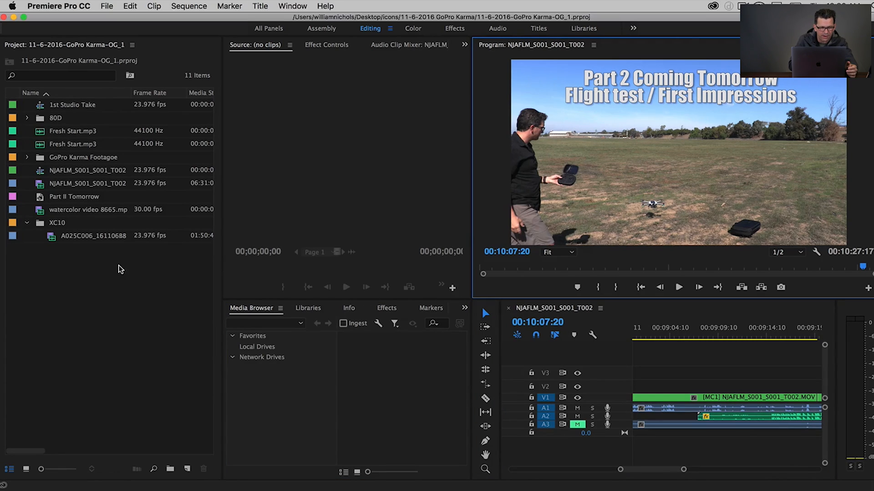
click(26, 118)
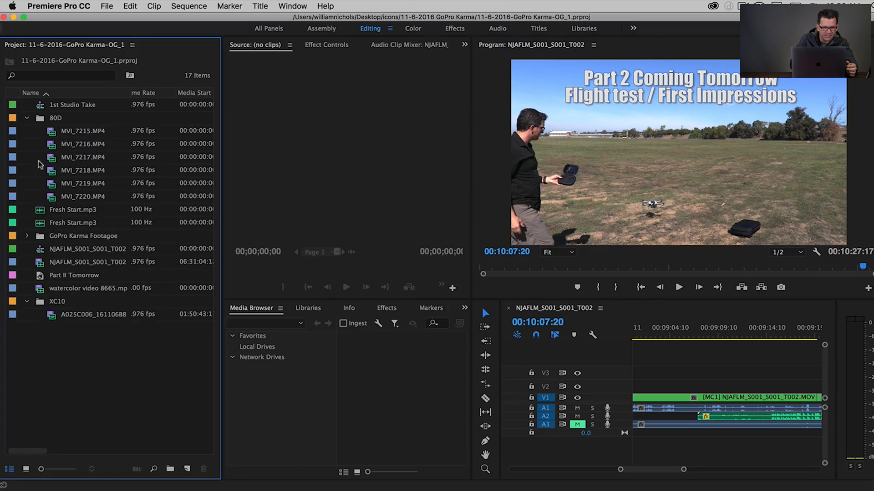
click(26, 236)
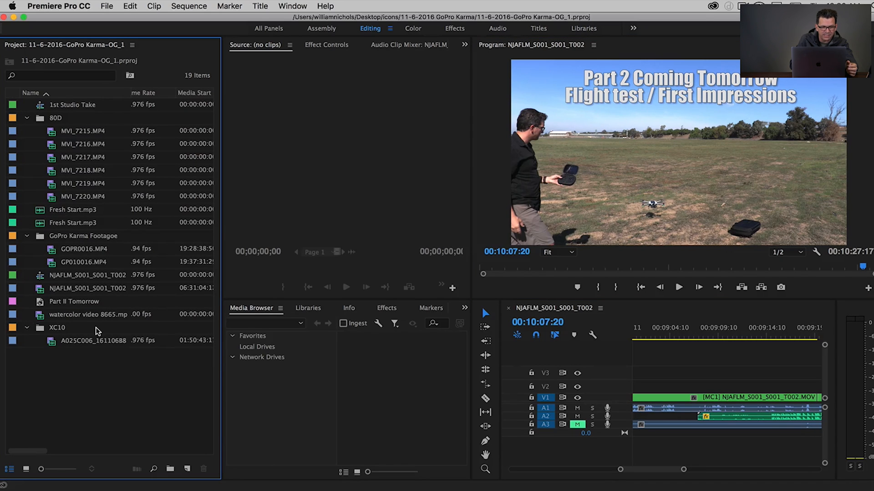
mouse_move(96, 330)
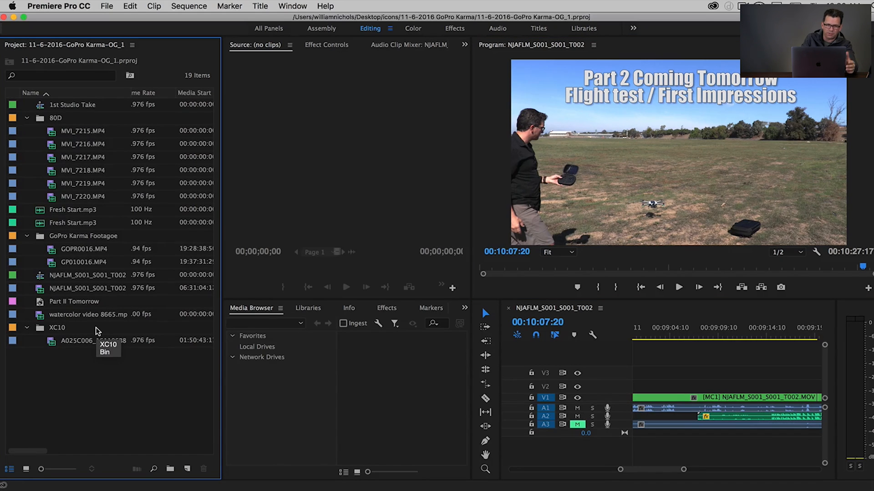
mouse_move(154, 46)
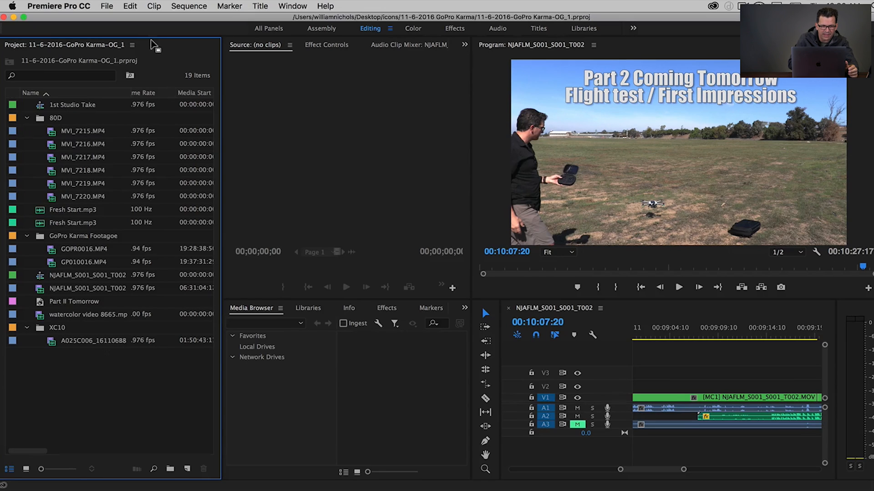
Step: Dock the Tools panel as a vertical strip at the right side of the timeline
click(255, 45)
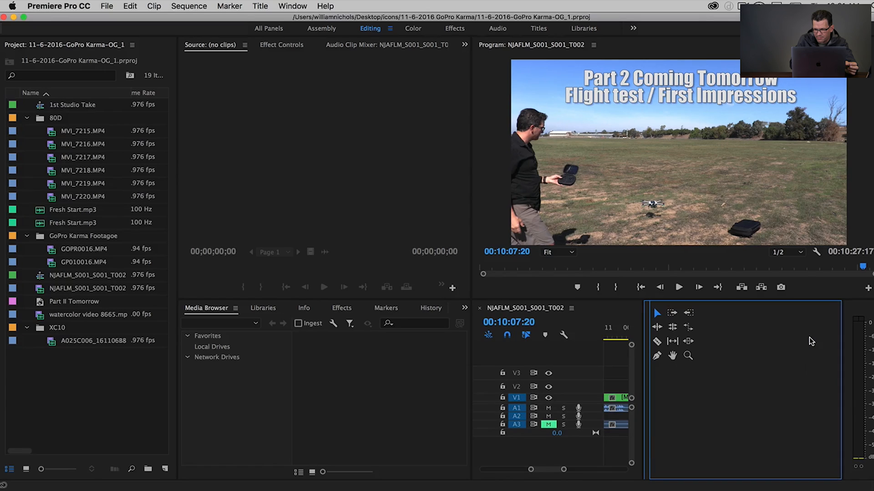
mouse_move(652, 370)
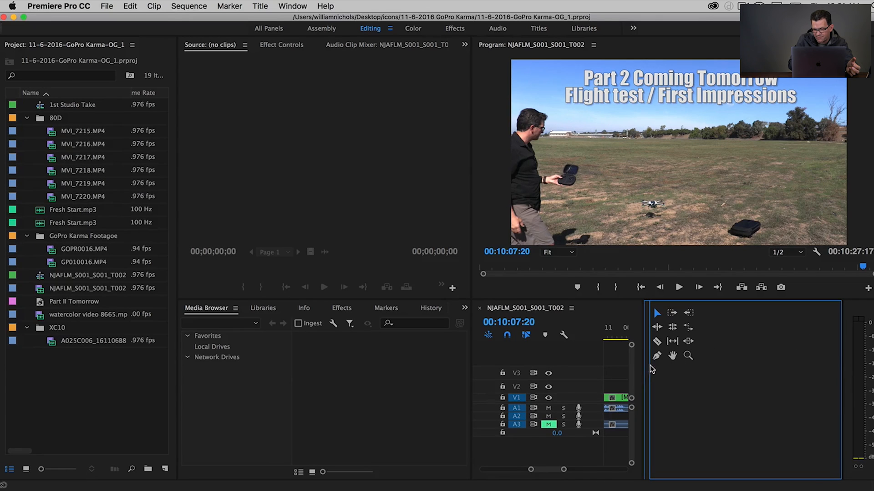
mouse_move(841, 356)
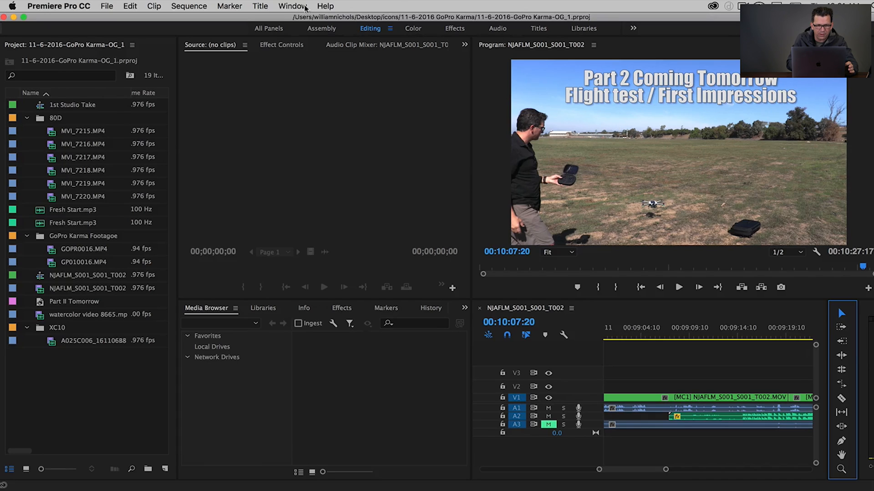
Step: Save the layout as a new workspace named 'Bills Custom Workspace'
click(292, 6)
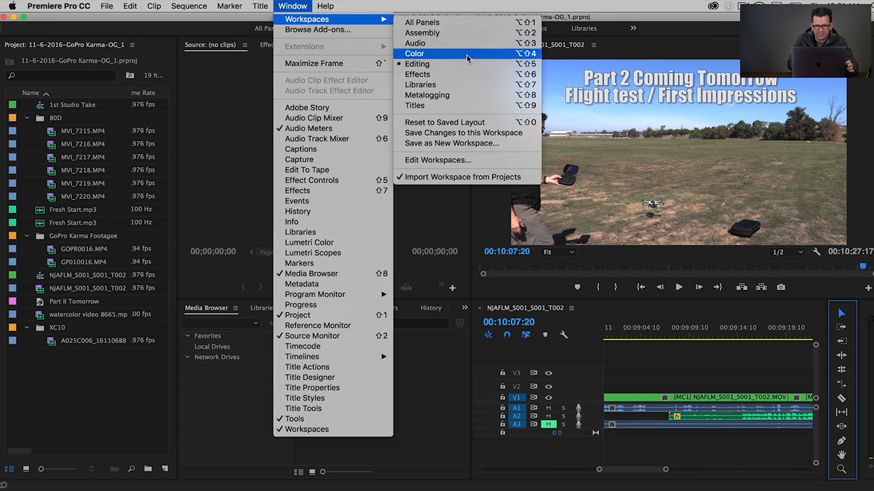
mouse_move(466, 143)
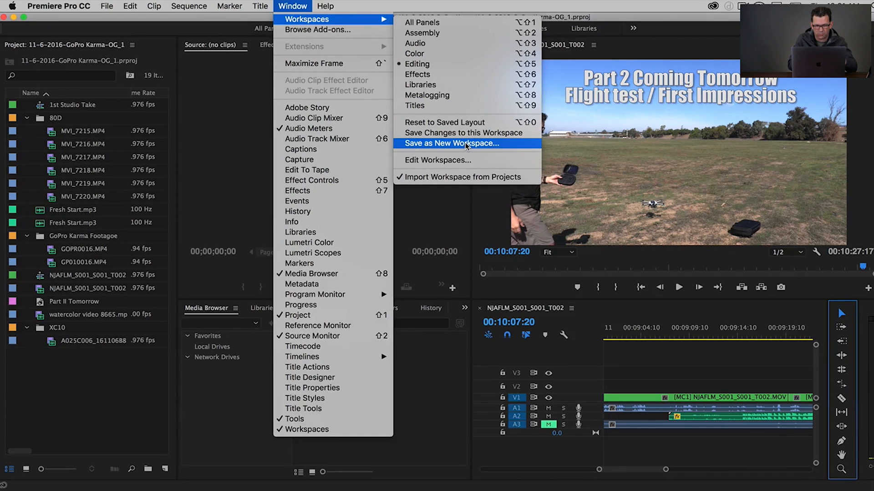
click(452, 144)
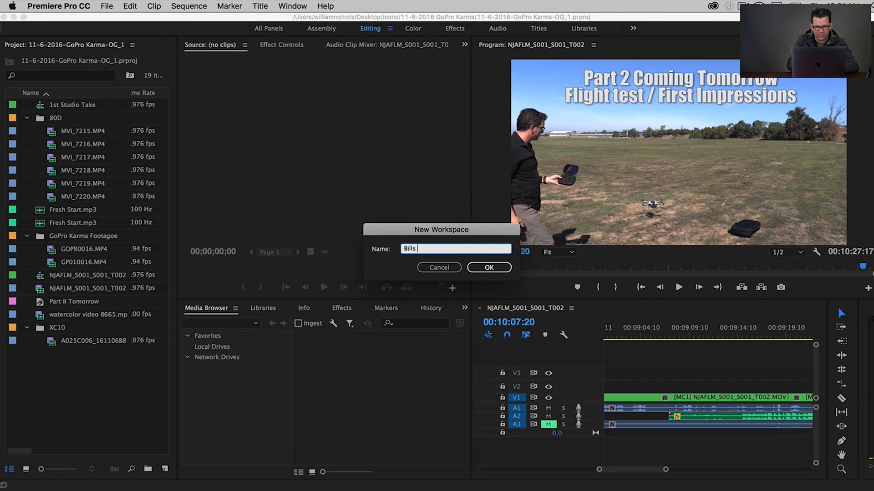
text(Custom Work)
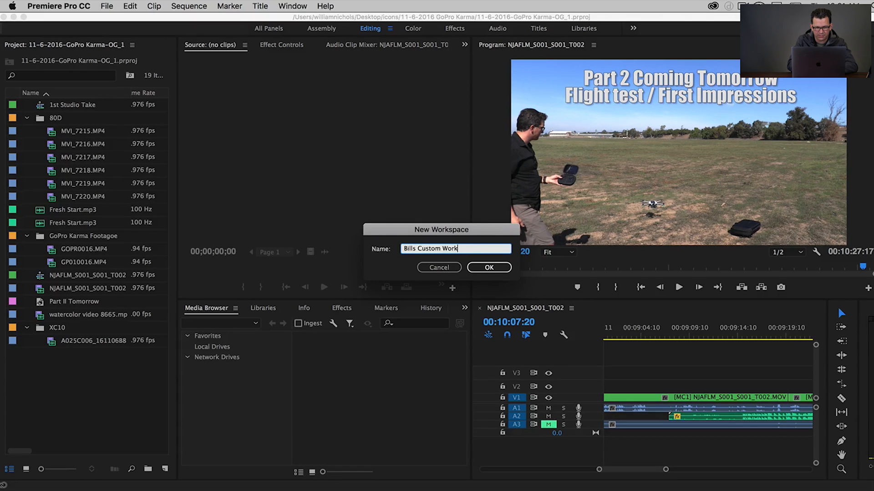
click(489, 267)
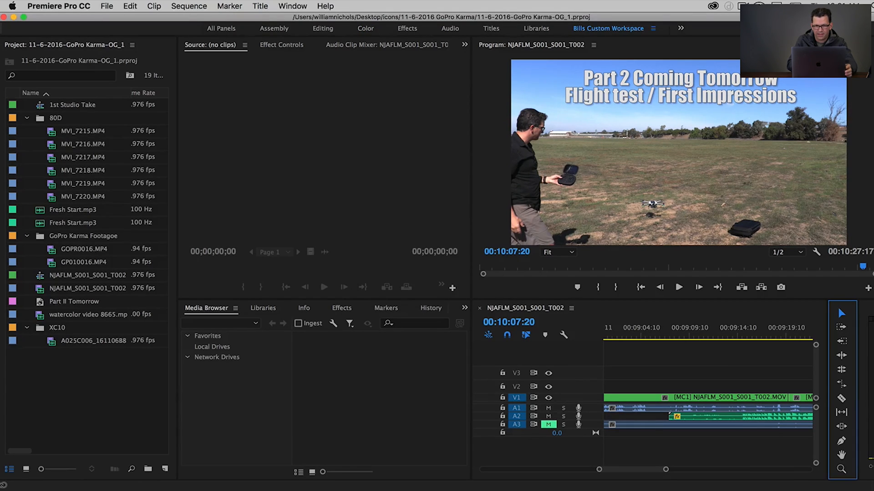
Step: Make the new custom workspace the active workspace
click(292, 6)
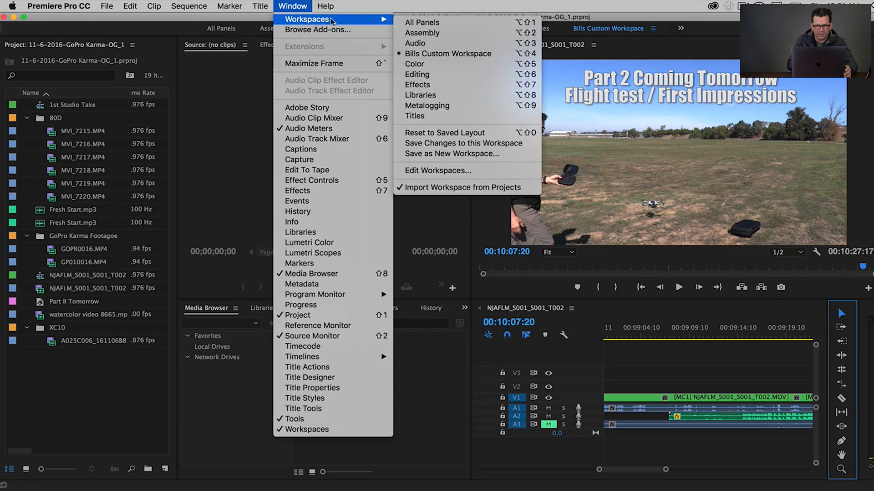
mouse_move(449, 54)
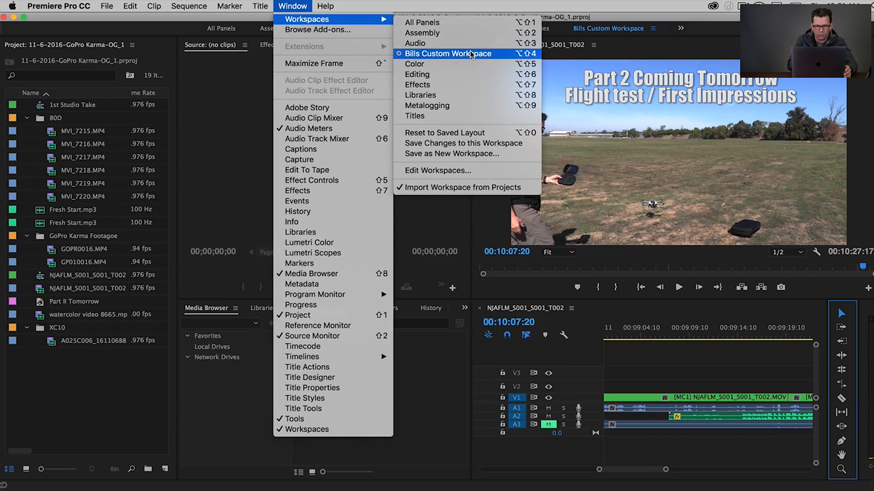
click(447, 53)
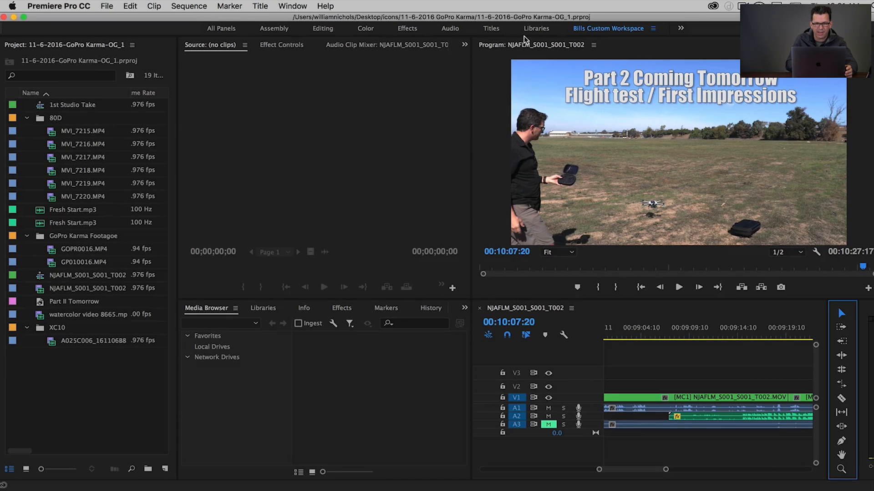
Step: Switch back to the Editing workspace and reset it to its saved layout
click(292, 5)
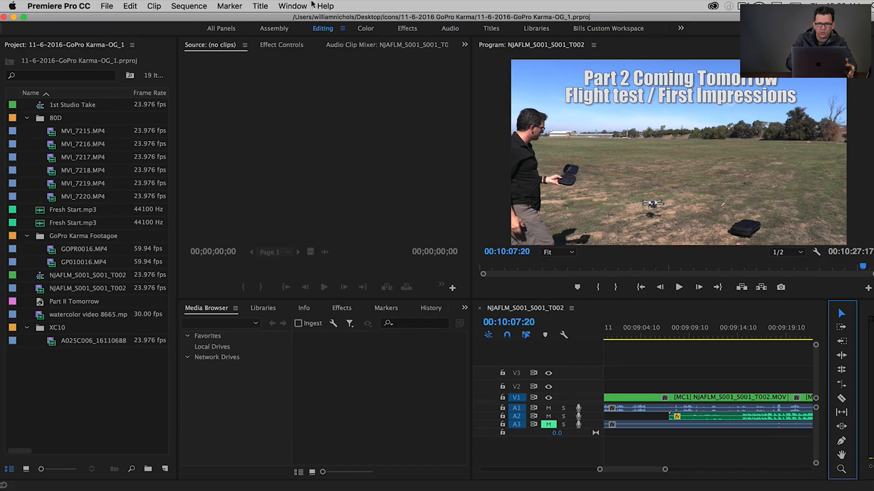
click(292, 6)
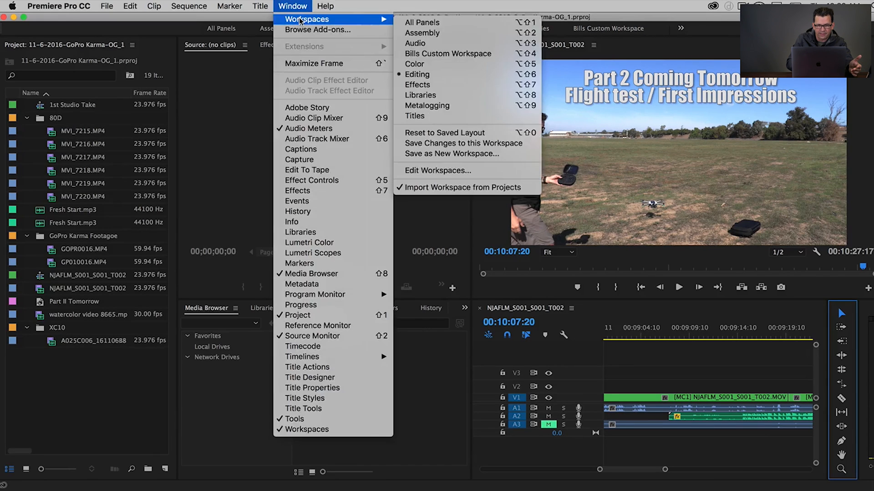
mouse_move(427, 106)
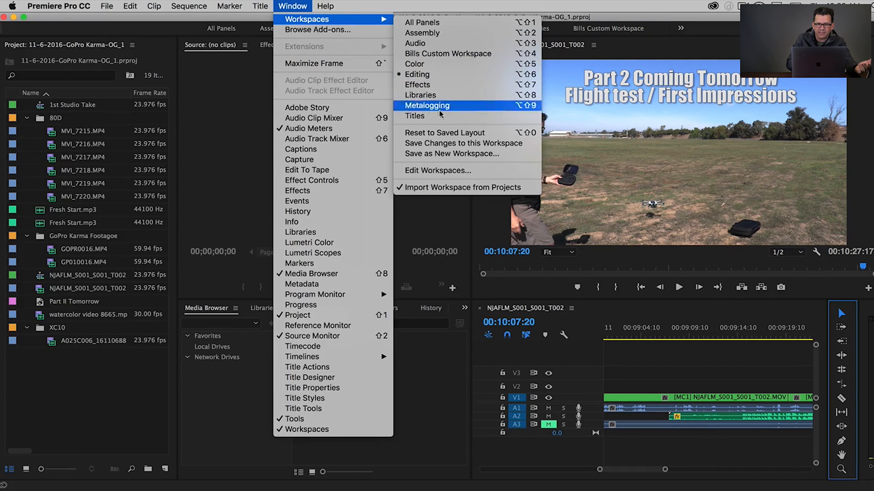
mouse_move(446, 132)
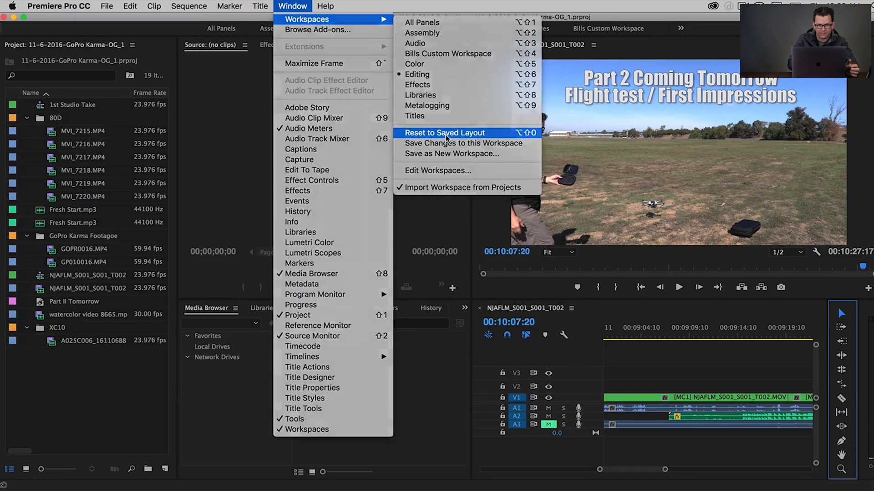
click(444, 132)
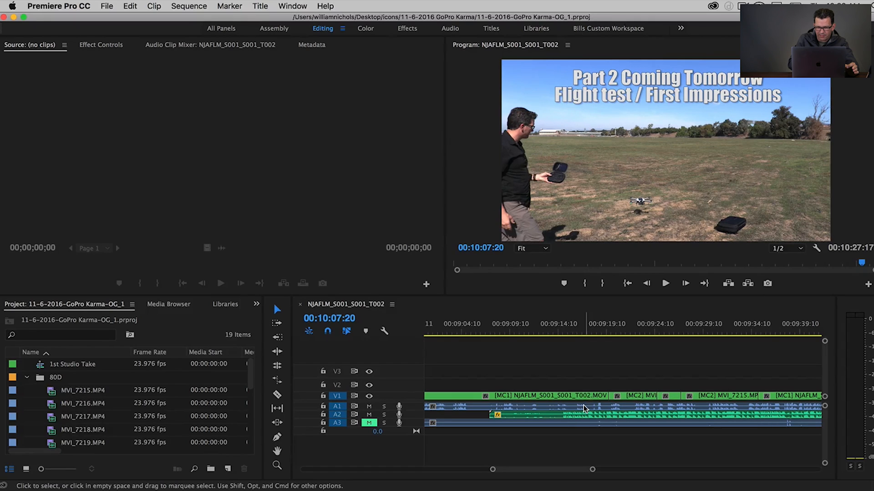
mouse_move(590, 192)
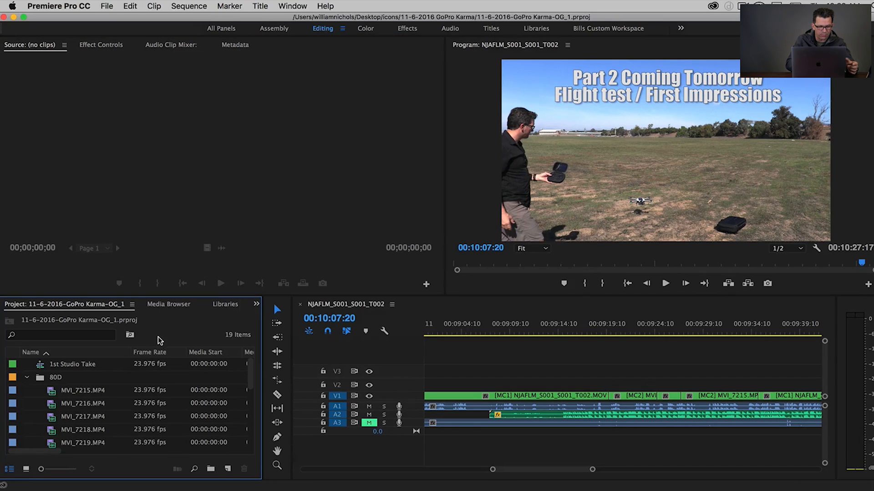
Step: Maximize the Timeline panel with the ` key so it fills the application window
key(`)
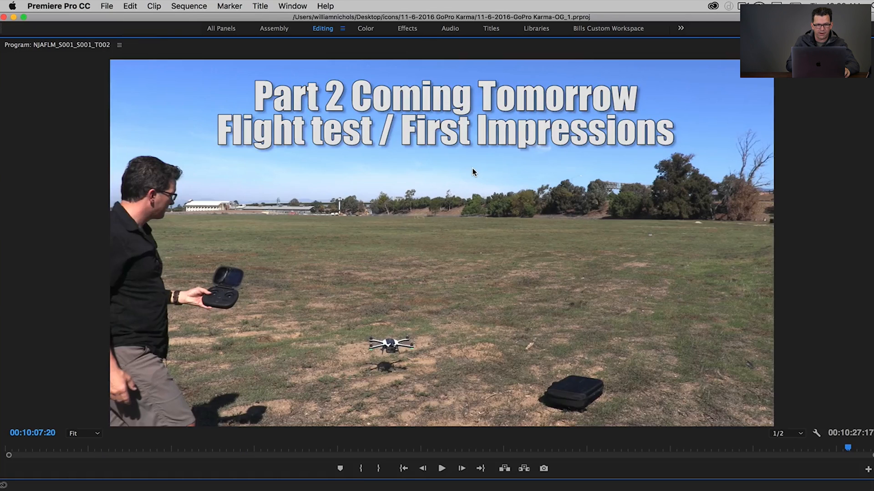
click(442, 468)
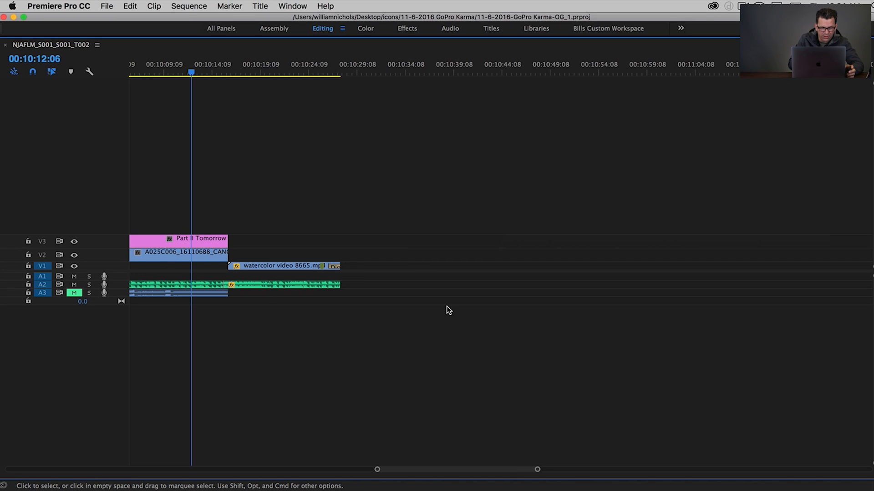
mouse_move(37, 285)
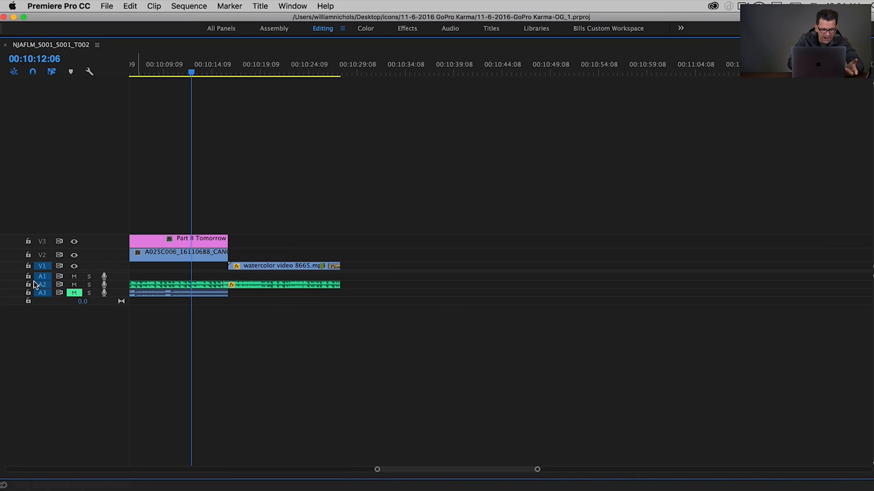
mouse_move(41, 286)
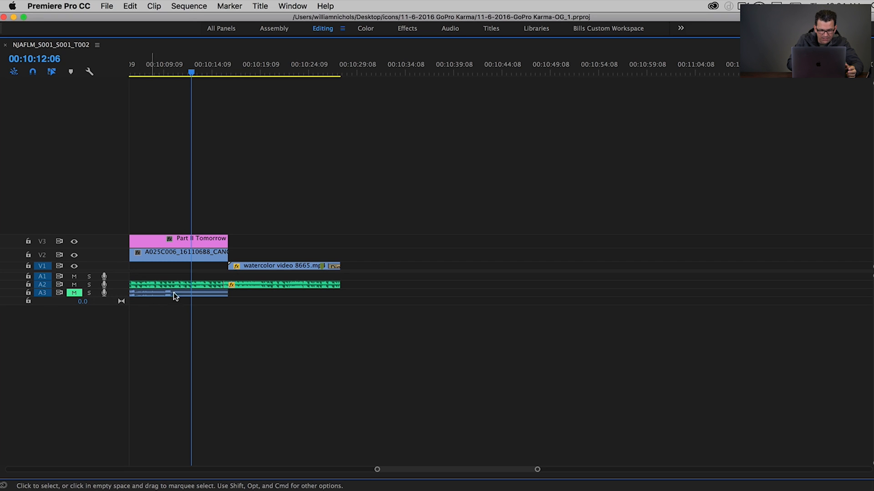
mouse_move(204, 288)
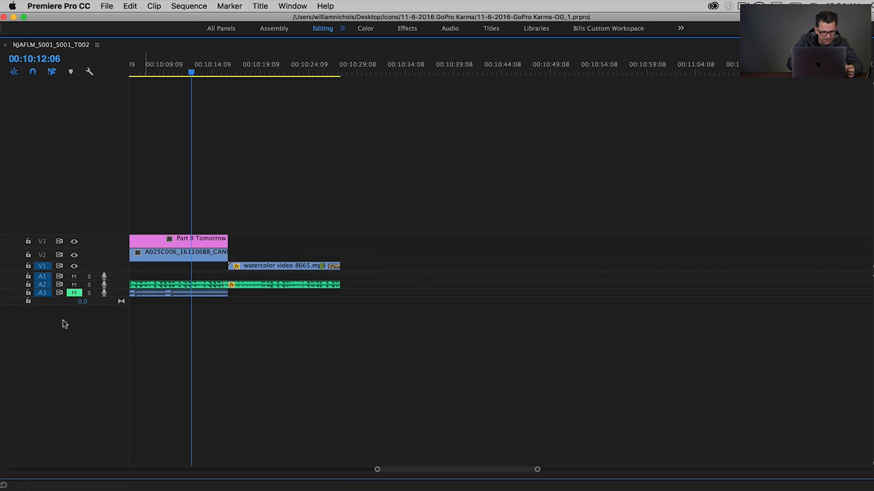
mouse_move(47, 288)
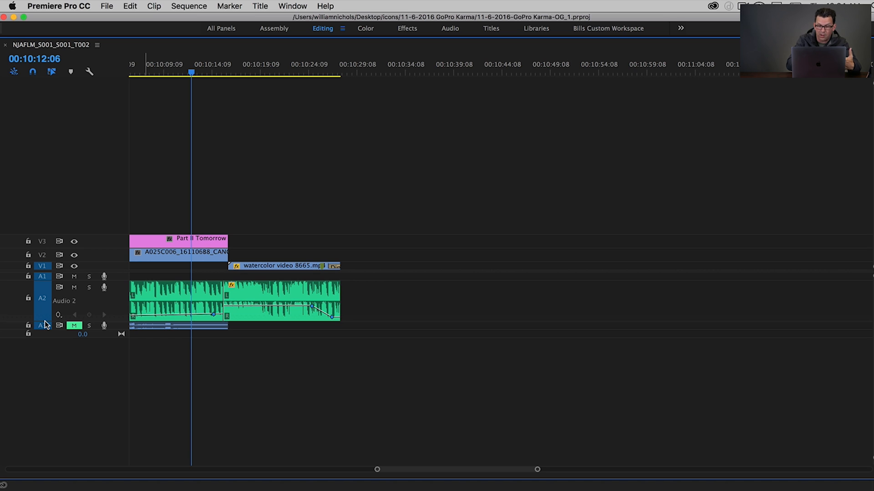
mouse_move(57, 320)
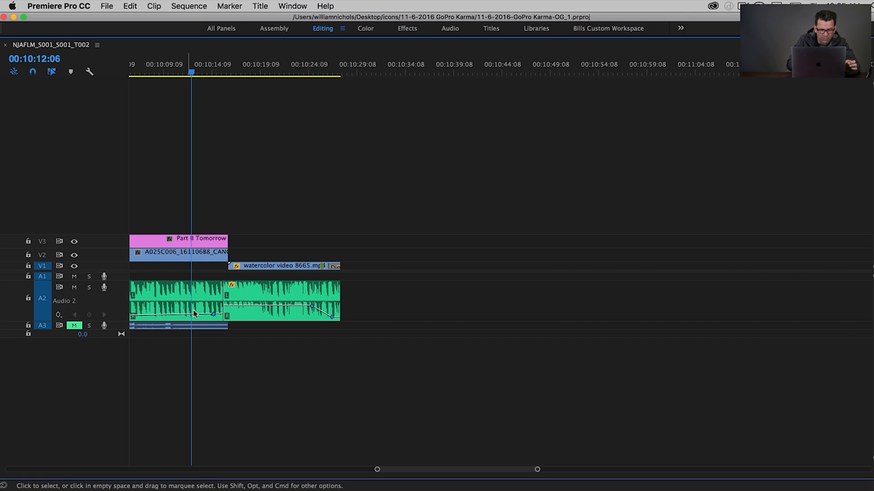
mouse_move(270, 312)
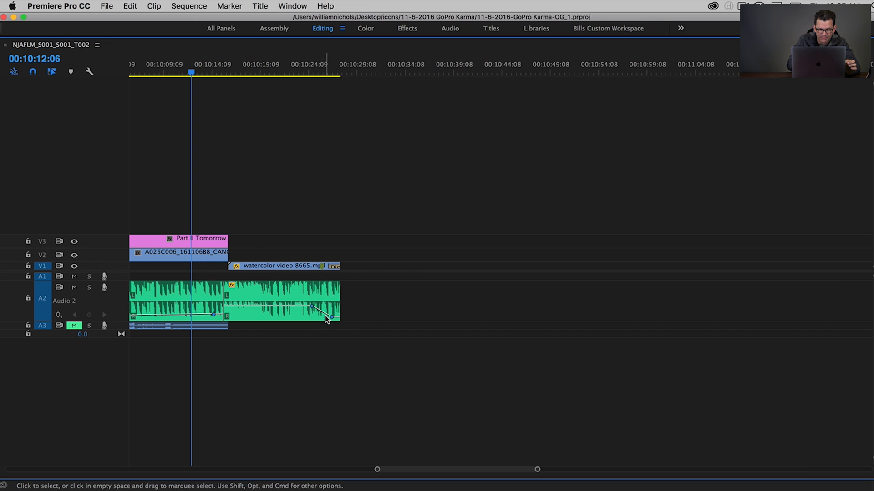
mouse_move(343, 318)
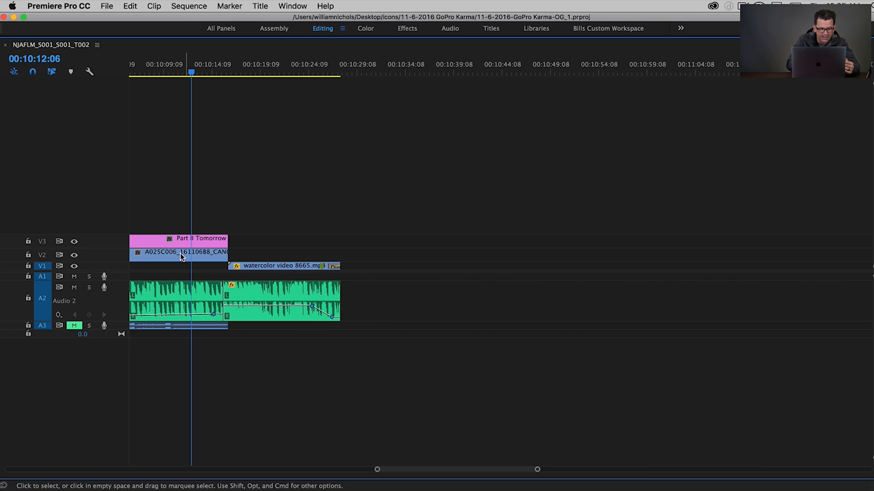
mouse_move(116, 236)
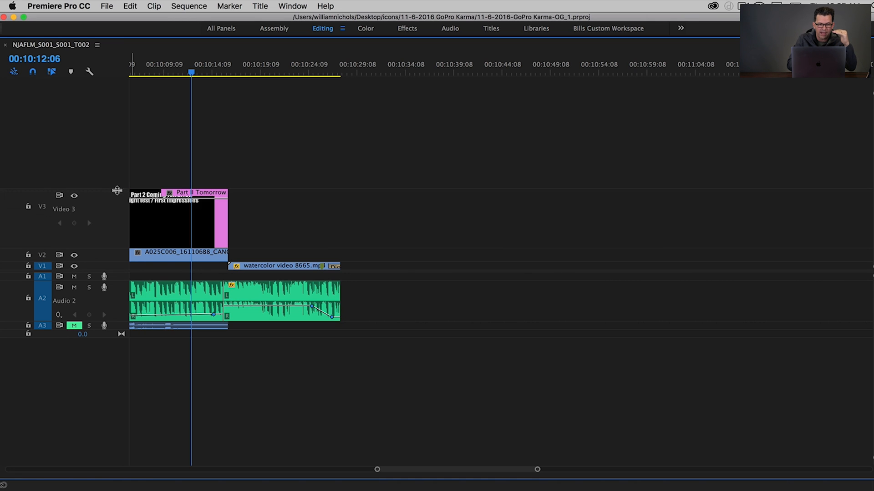
mouse_move(110, 251)
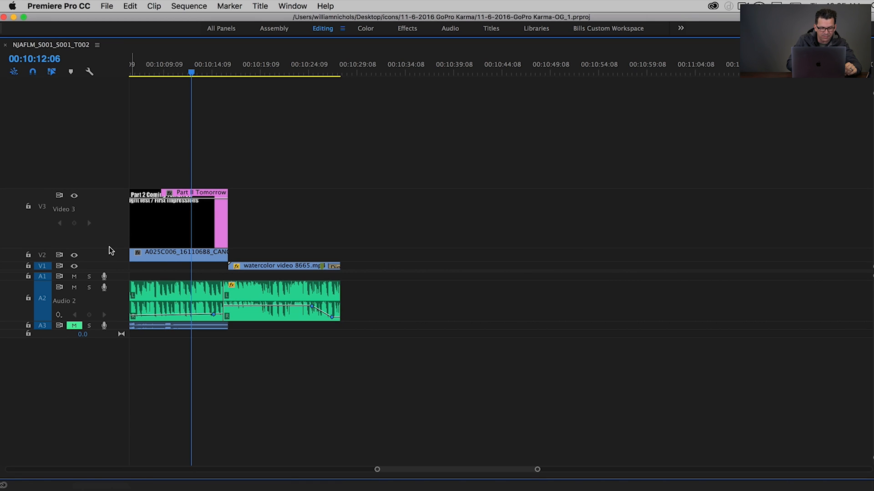
Step: Enlarge the video track heights so clip thumbnails show on the tracks
drag(112, 250, 114, 208)
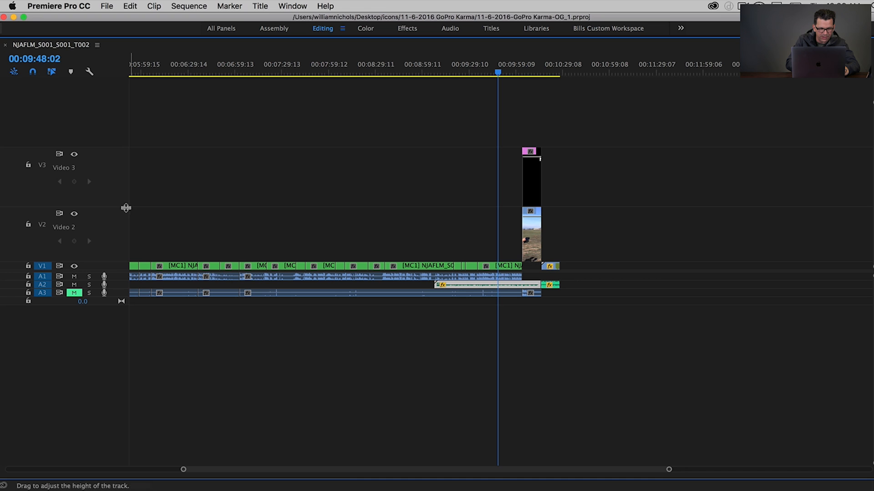
mouse_move(115, 209)
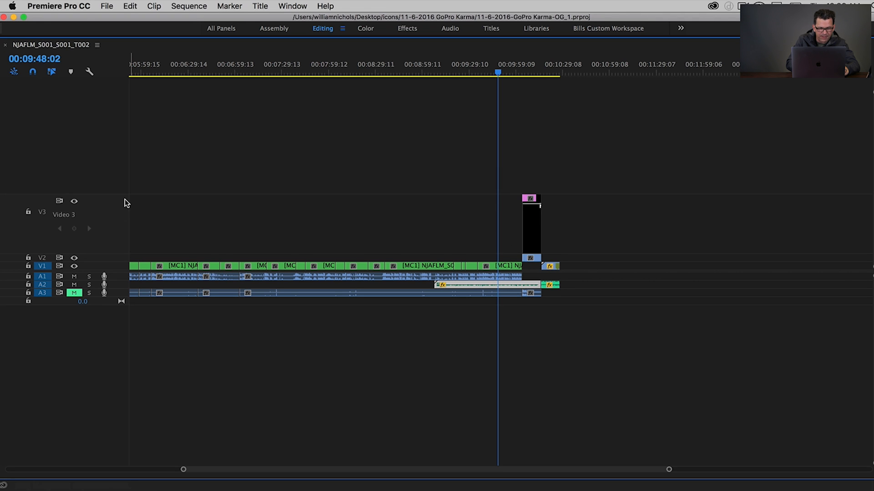
mouse_move(110, 255)
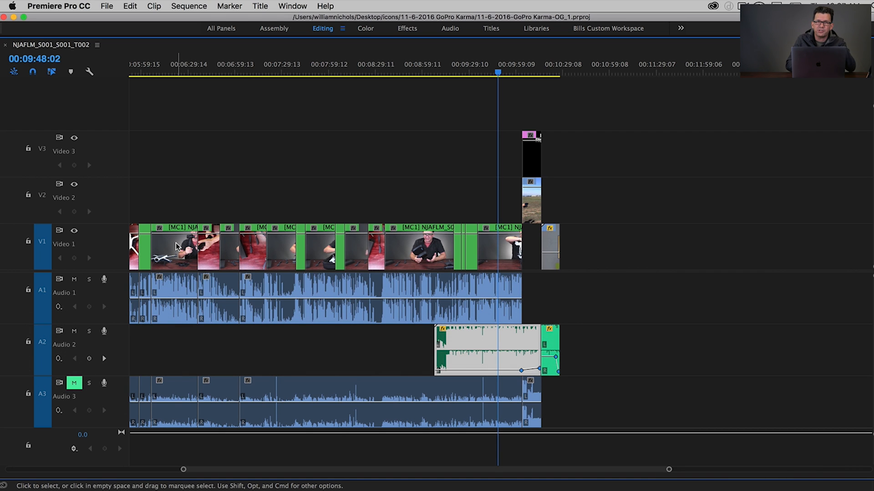
mouse_move(177, 248)
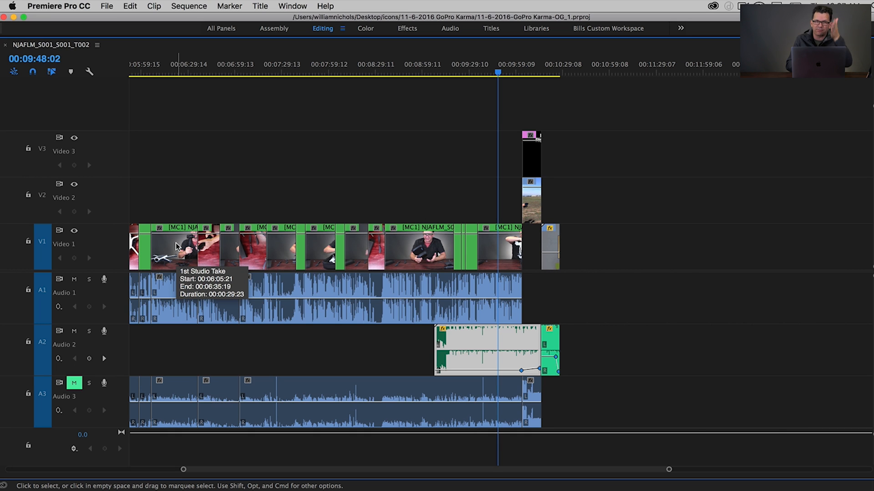
mouse_move(185, 111)
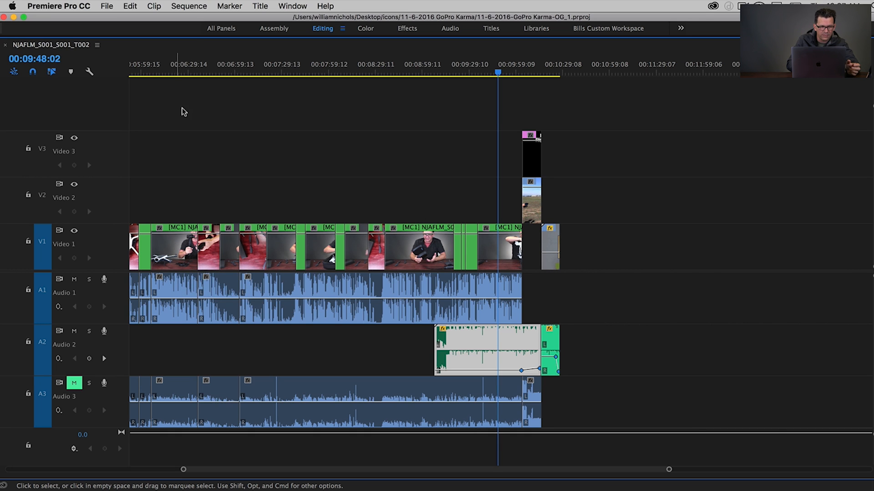
Step: Minimize all tracks, then expand them all again from the Timeline Display Settings
click(89, 72)
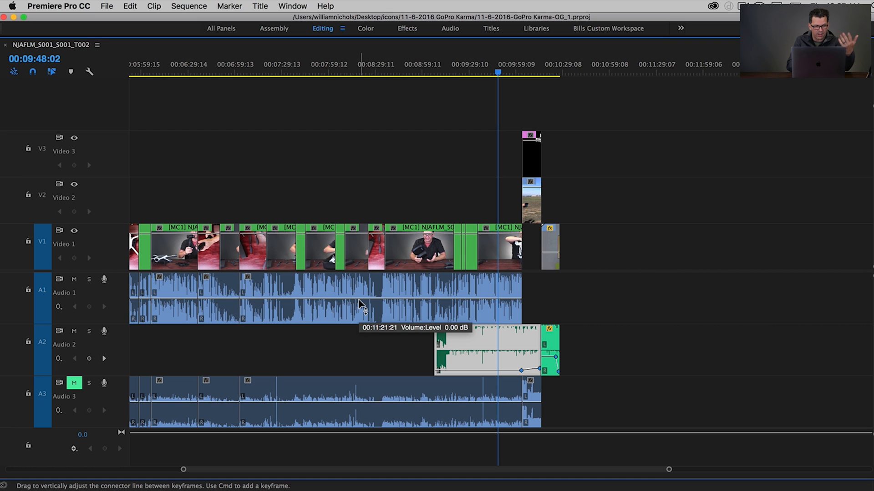
mouse_move(45, 345)
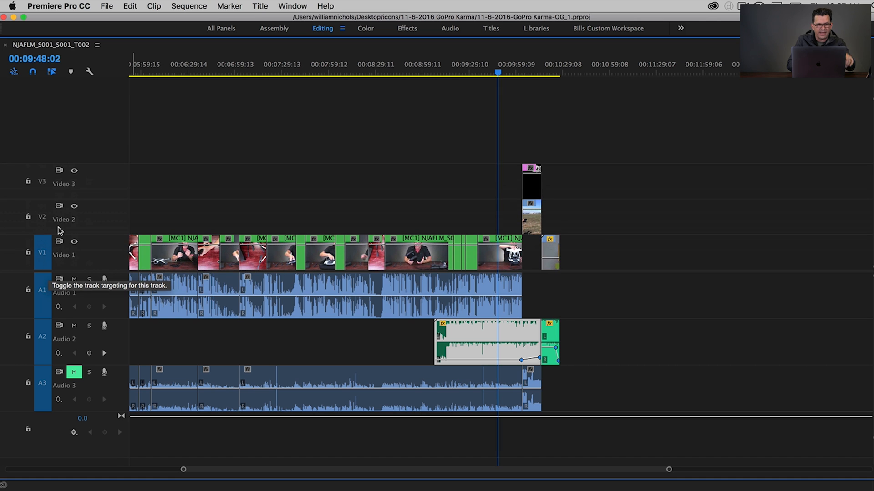
click(89, 71)
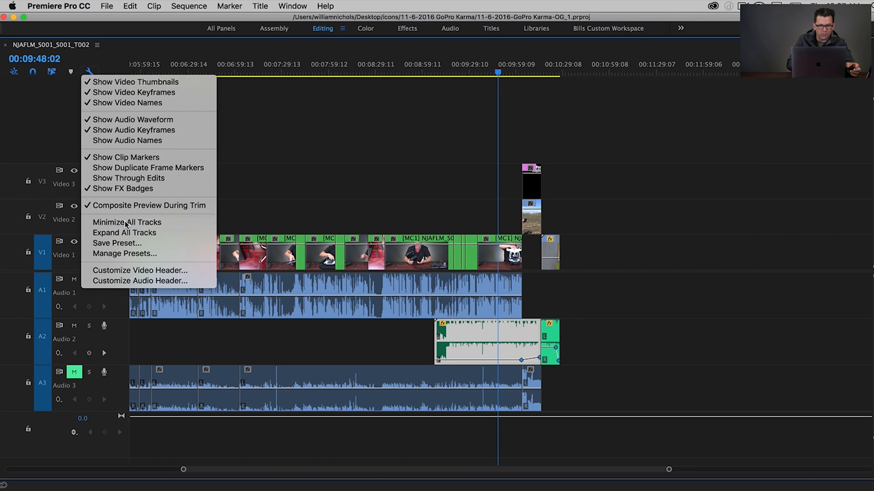
click(126, 222)
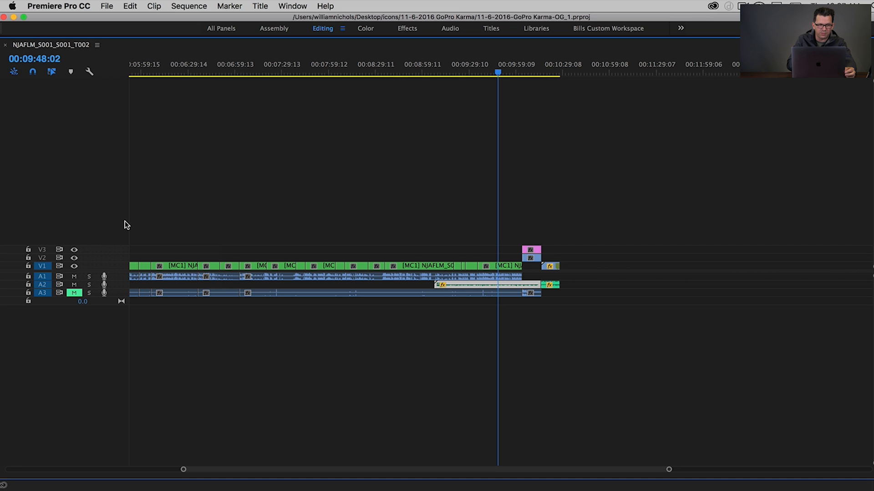
click(88, 71)
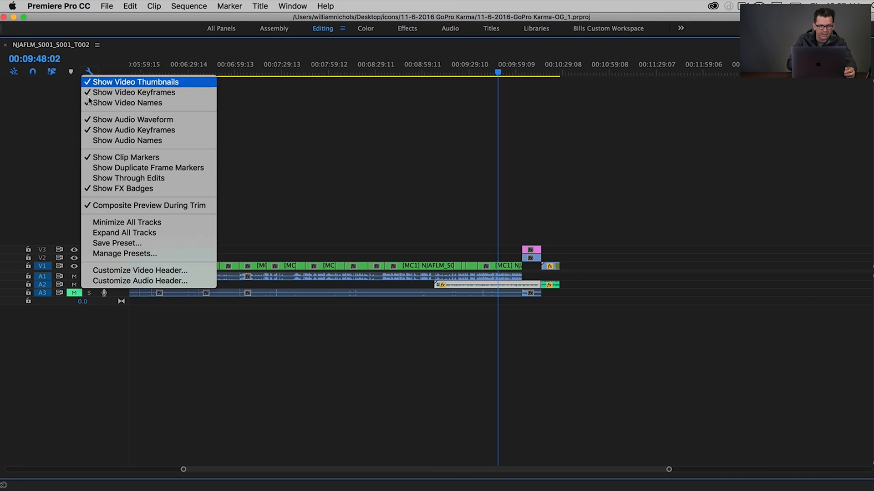
click(124, 233)
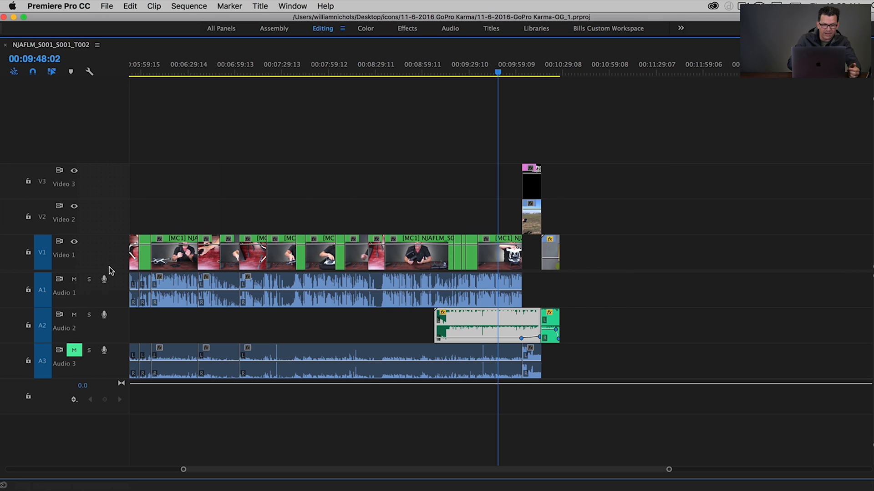
mouse_move(118, 236)
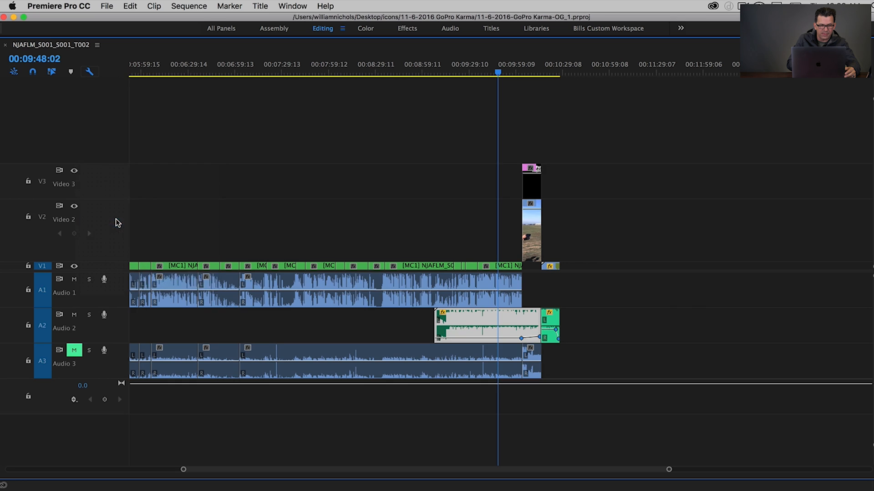
Step: Restore the timeline frame to the Editing layout and minimize all tracks
click(89, 71)
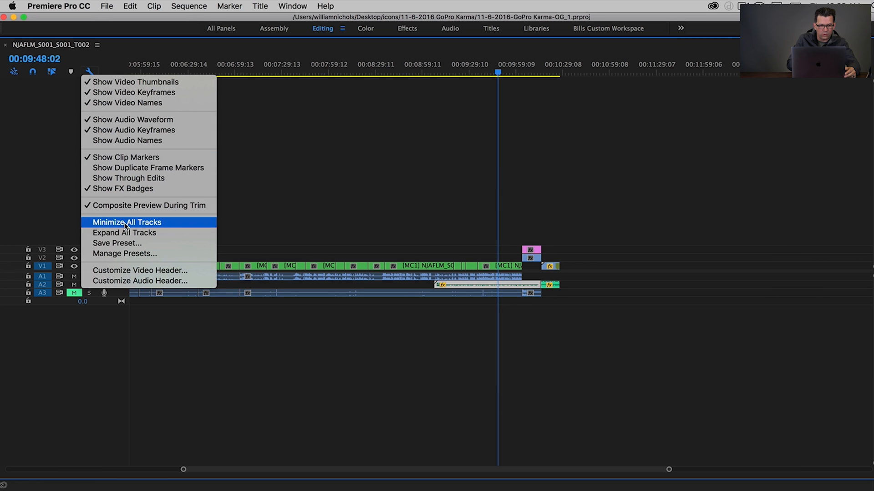
click(124, 233)
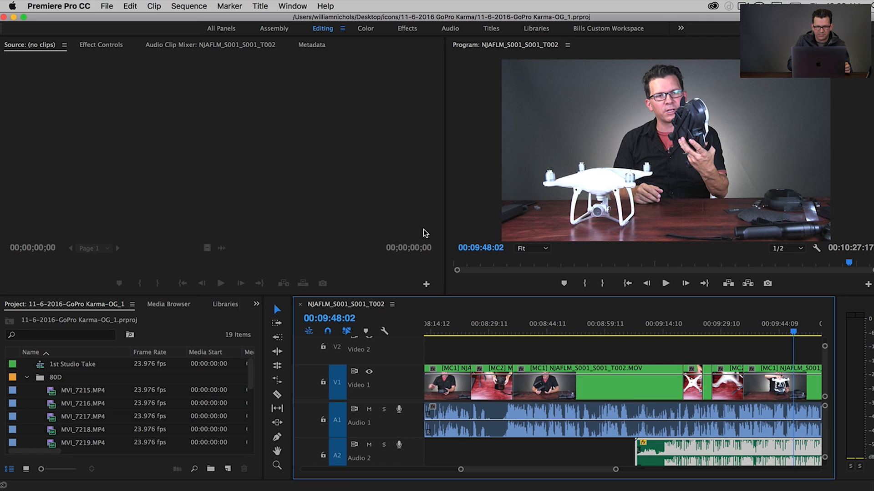
click(383, 332)
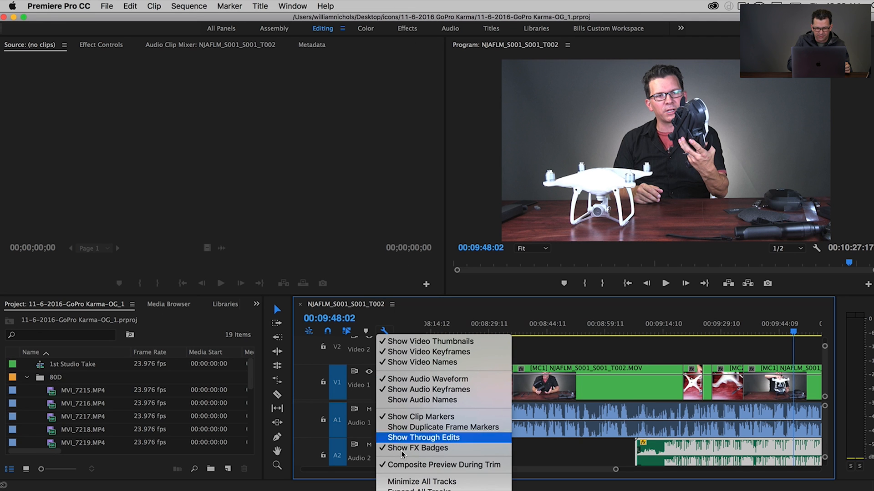
click(423, 438)
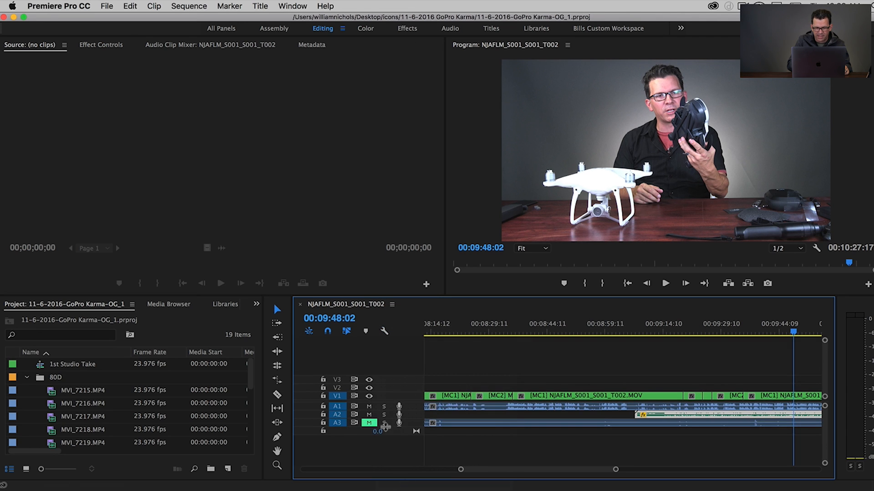